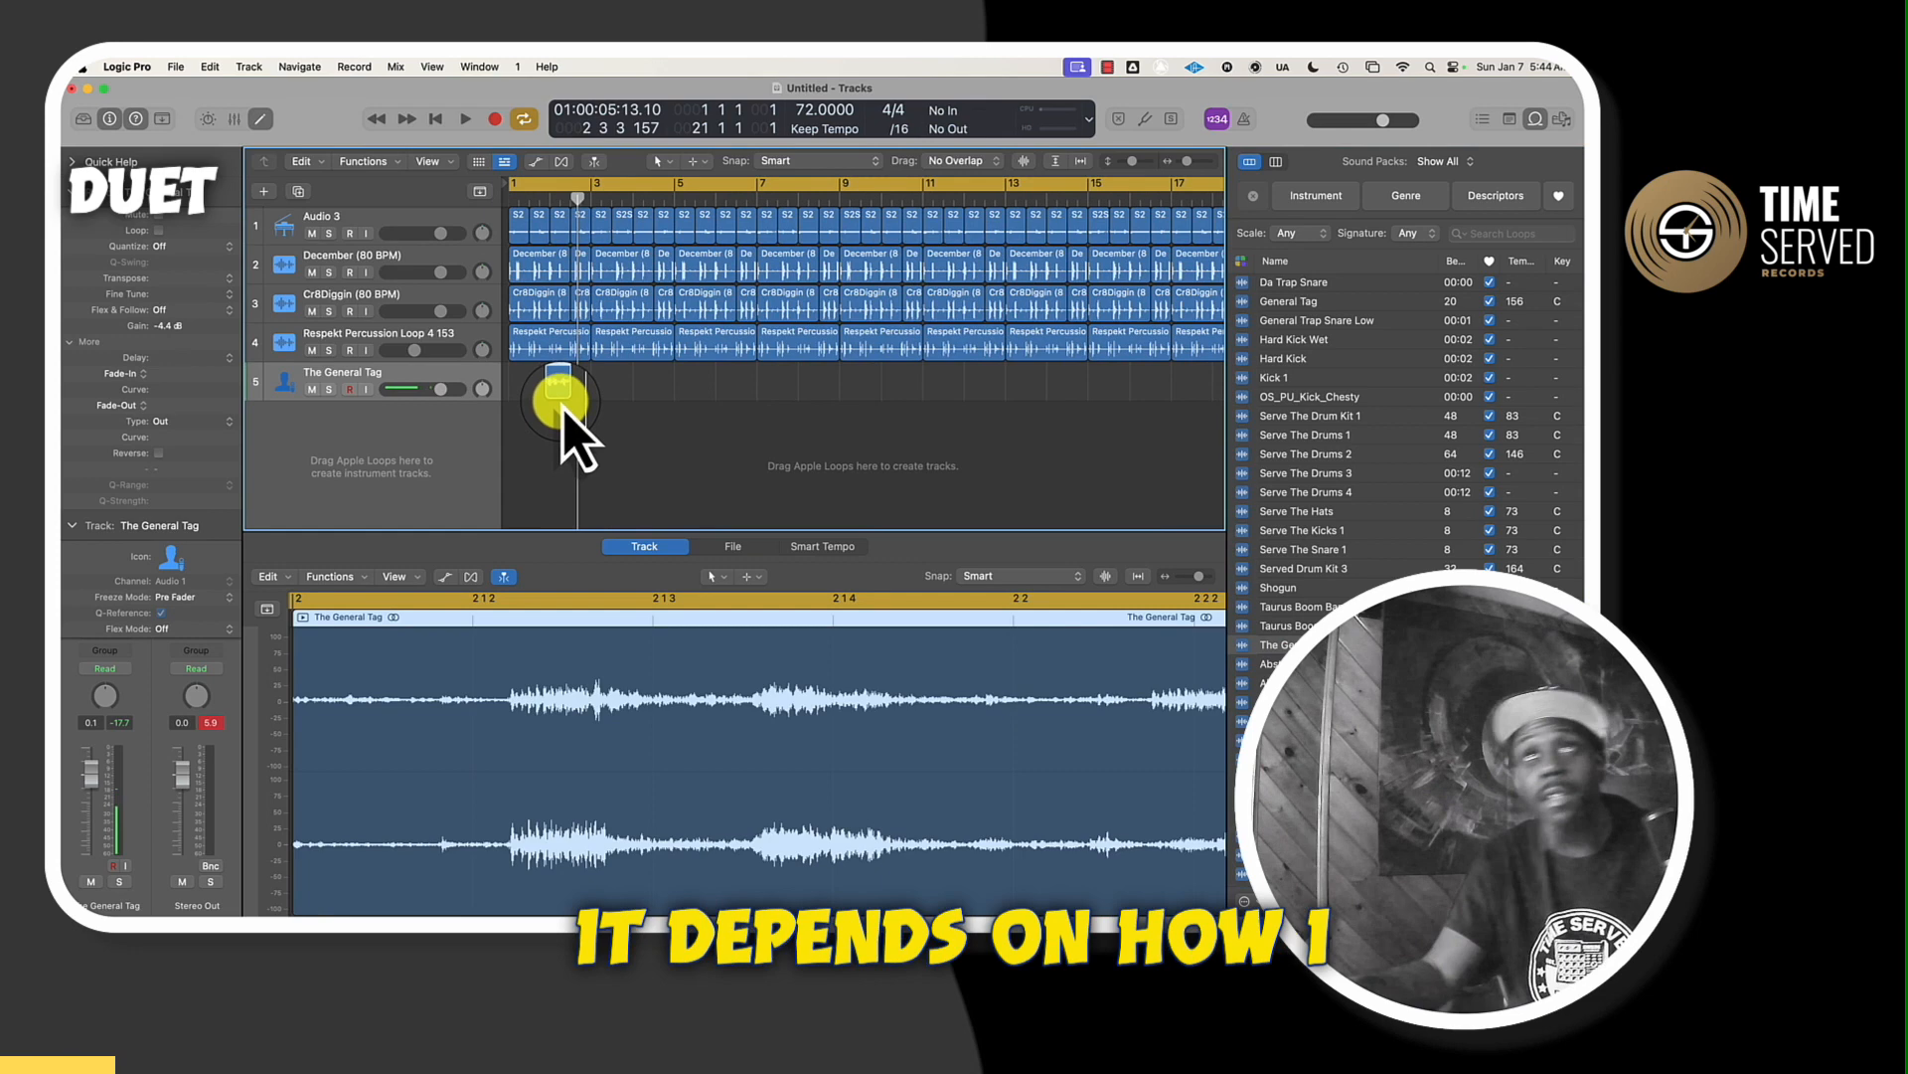
Step: Drag The General Tag region's edge to leave a short hit near bar 1
left_click_drag(559, 395, 731, 396)
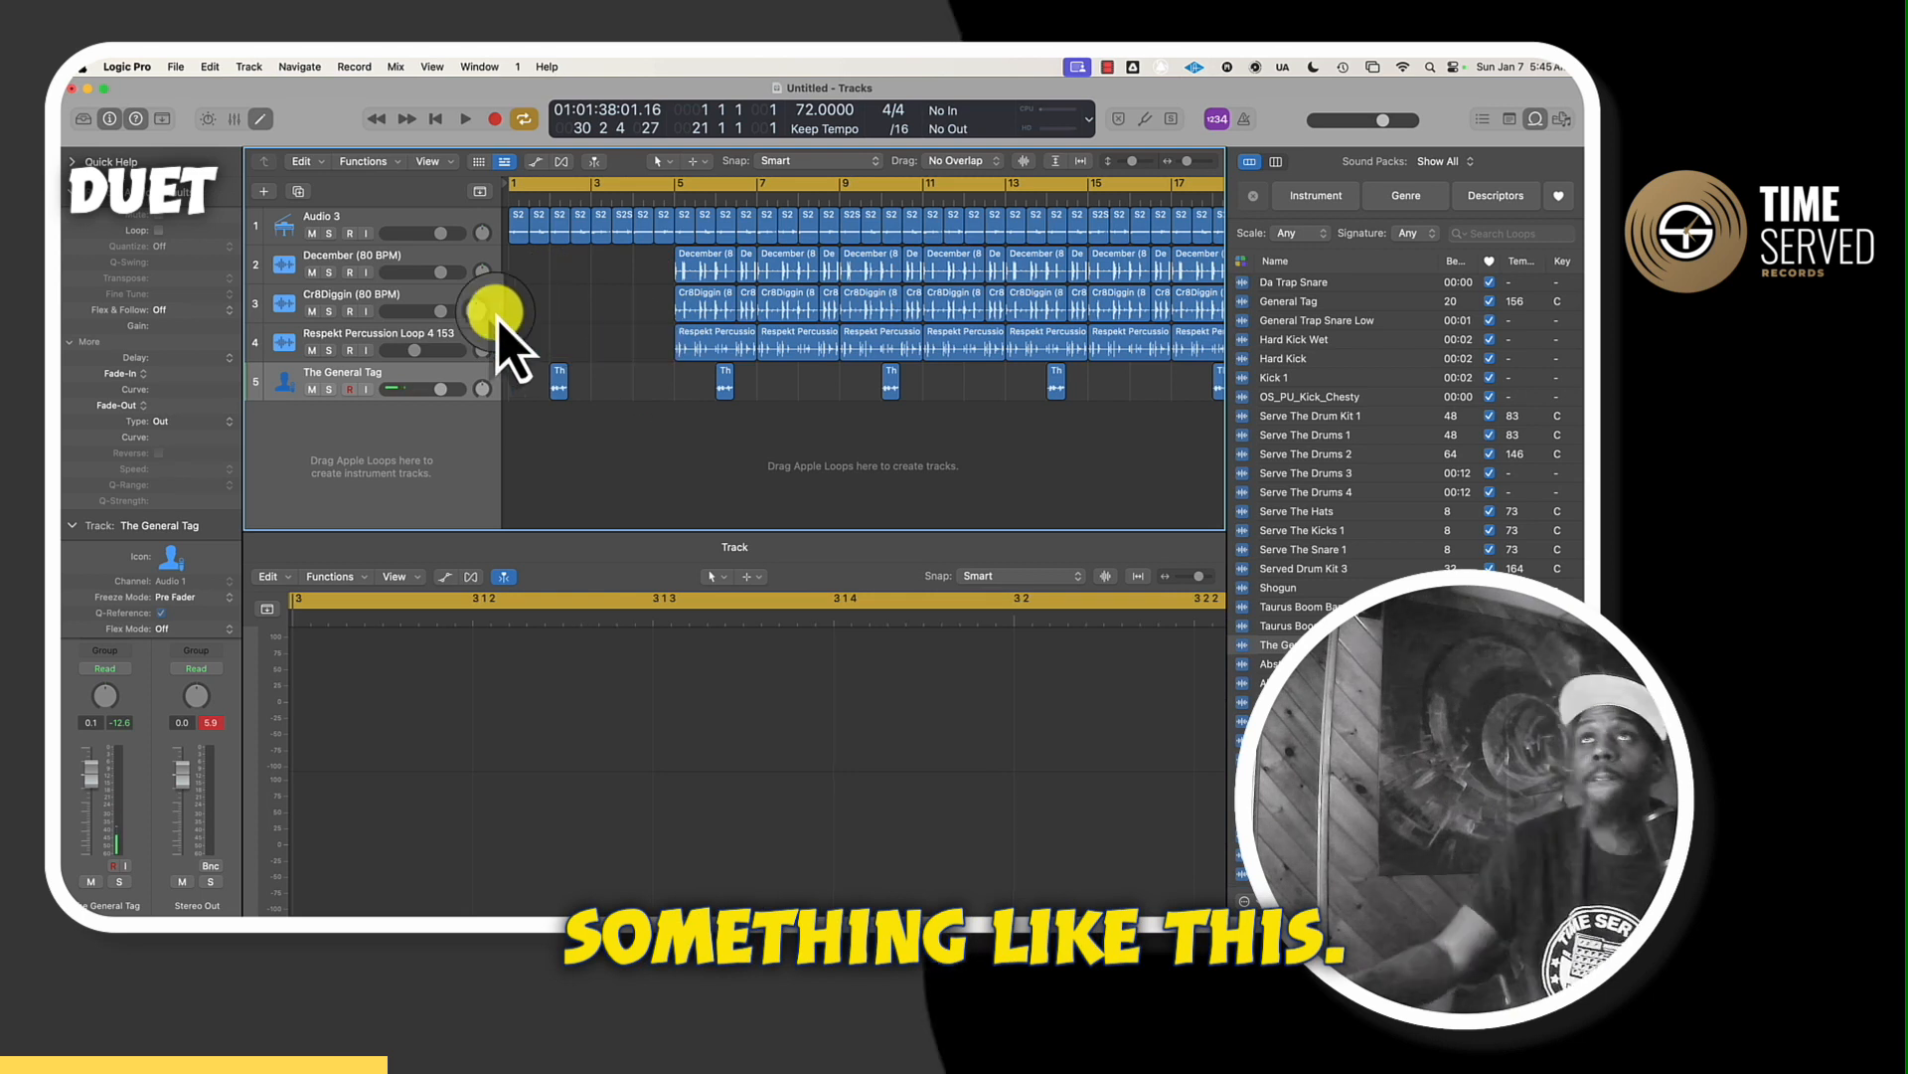
Step: Click in the arrangement while repeating The General Tag and clearing bars 1–4 of loops
left_click(464, 119)
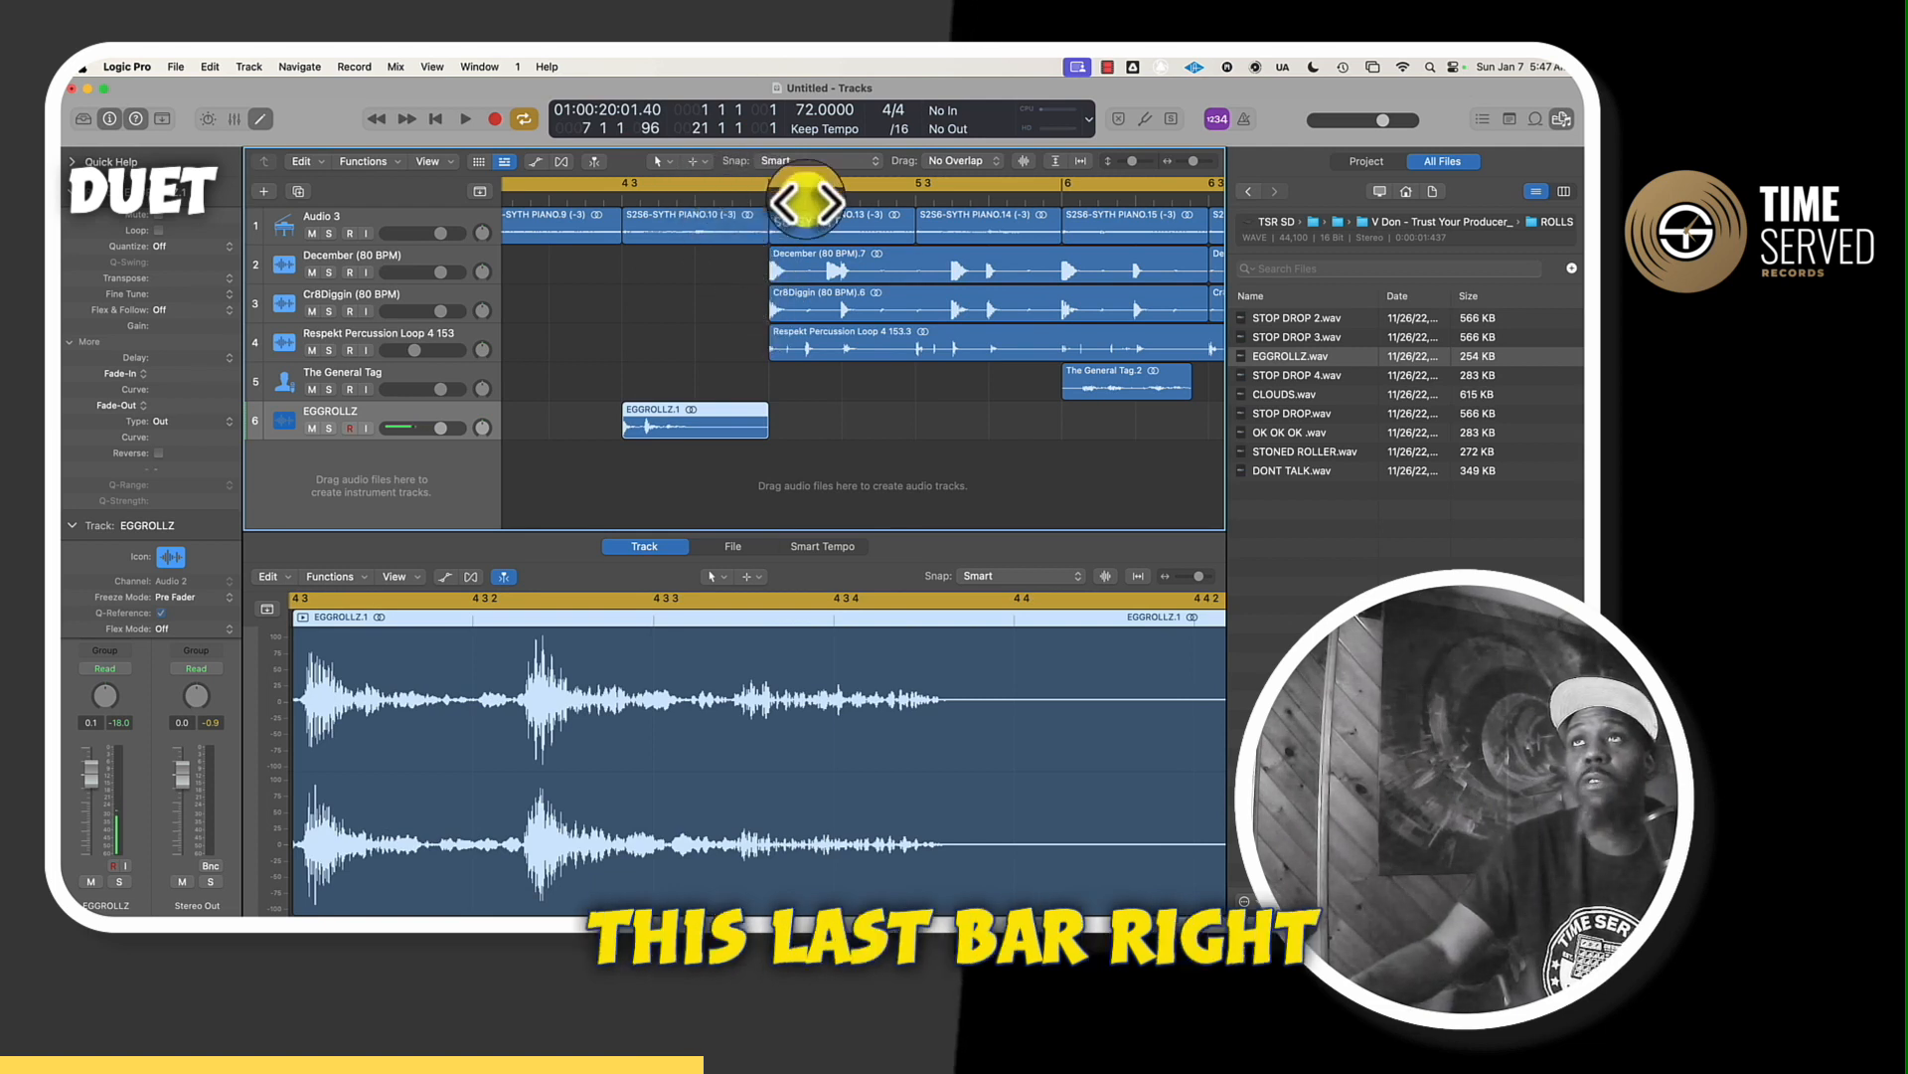
Step: Select the EGGROLLZ roll on its new track just before bar 5
left_click(673, 420)
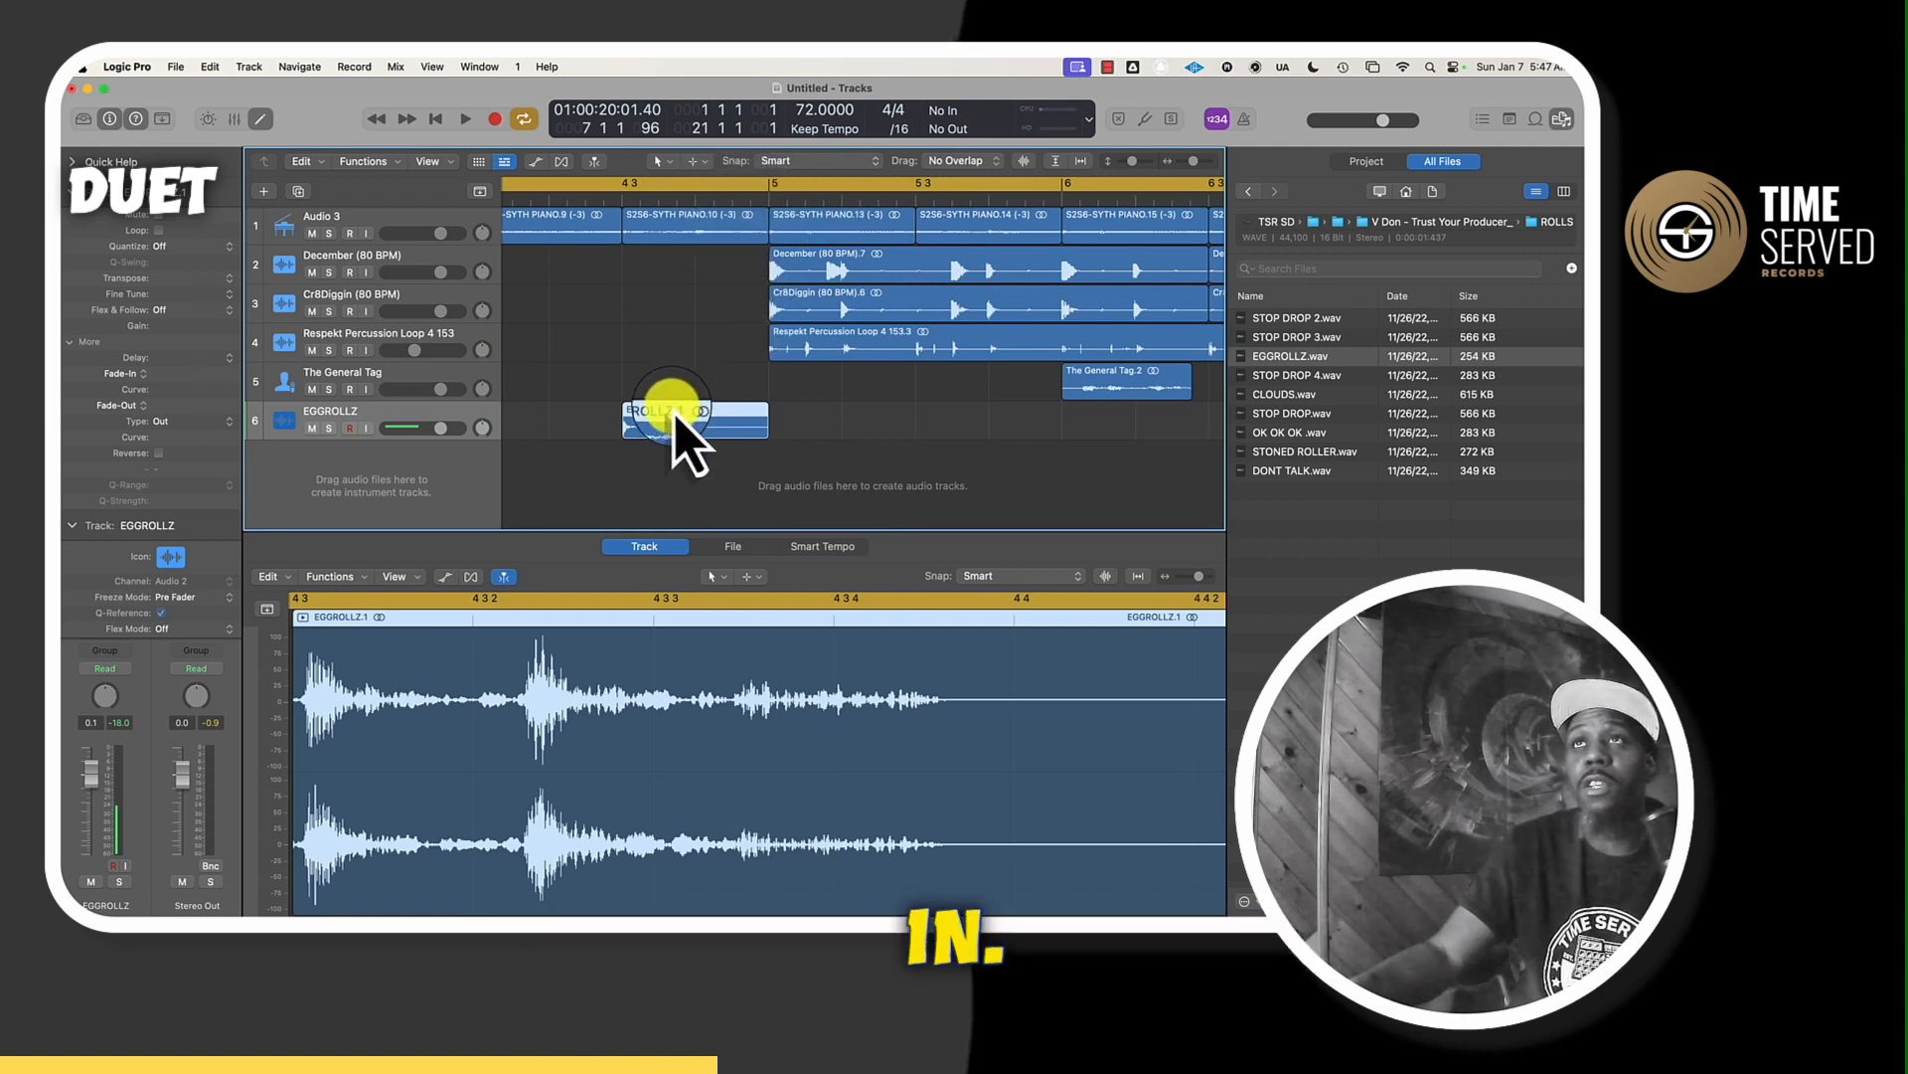
left_click(464, 118)
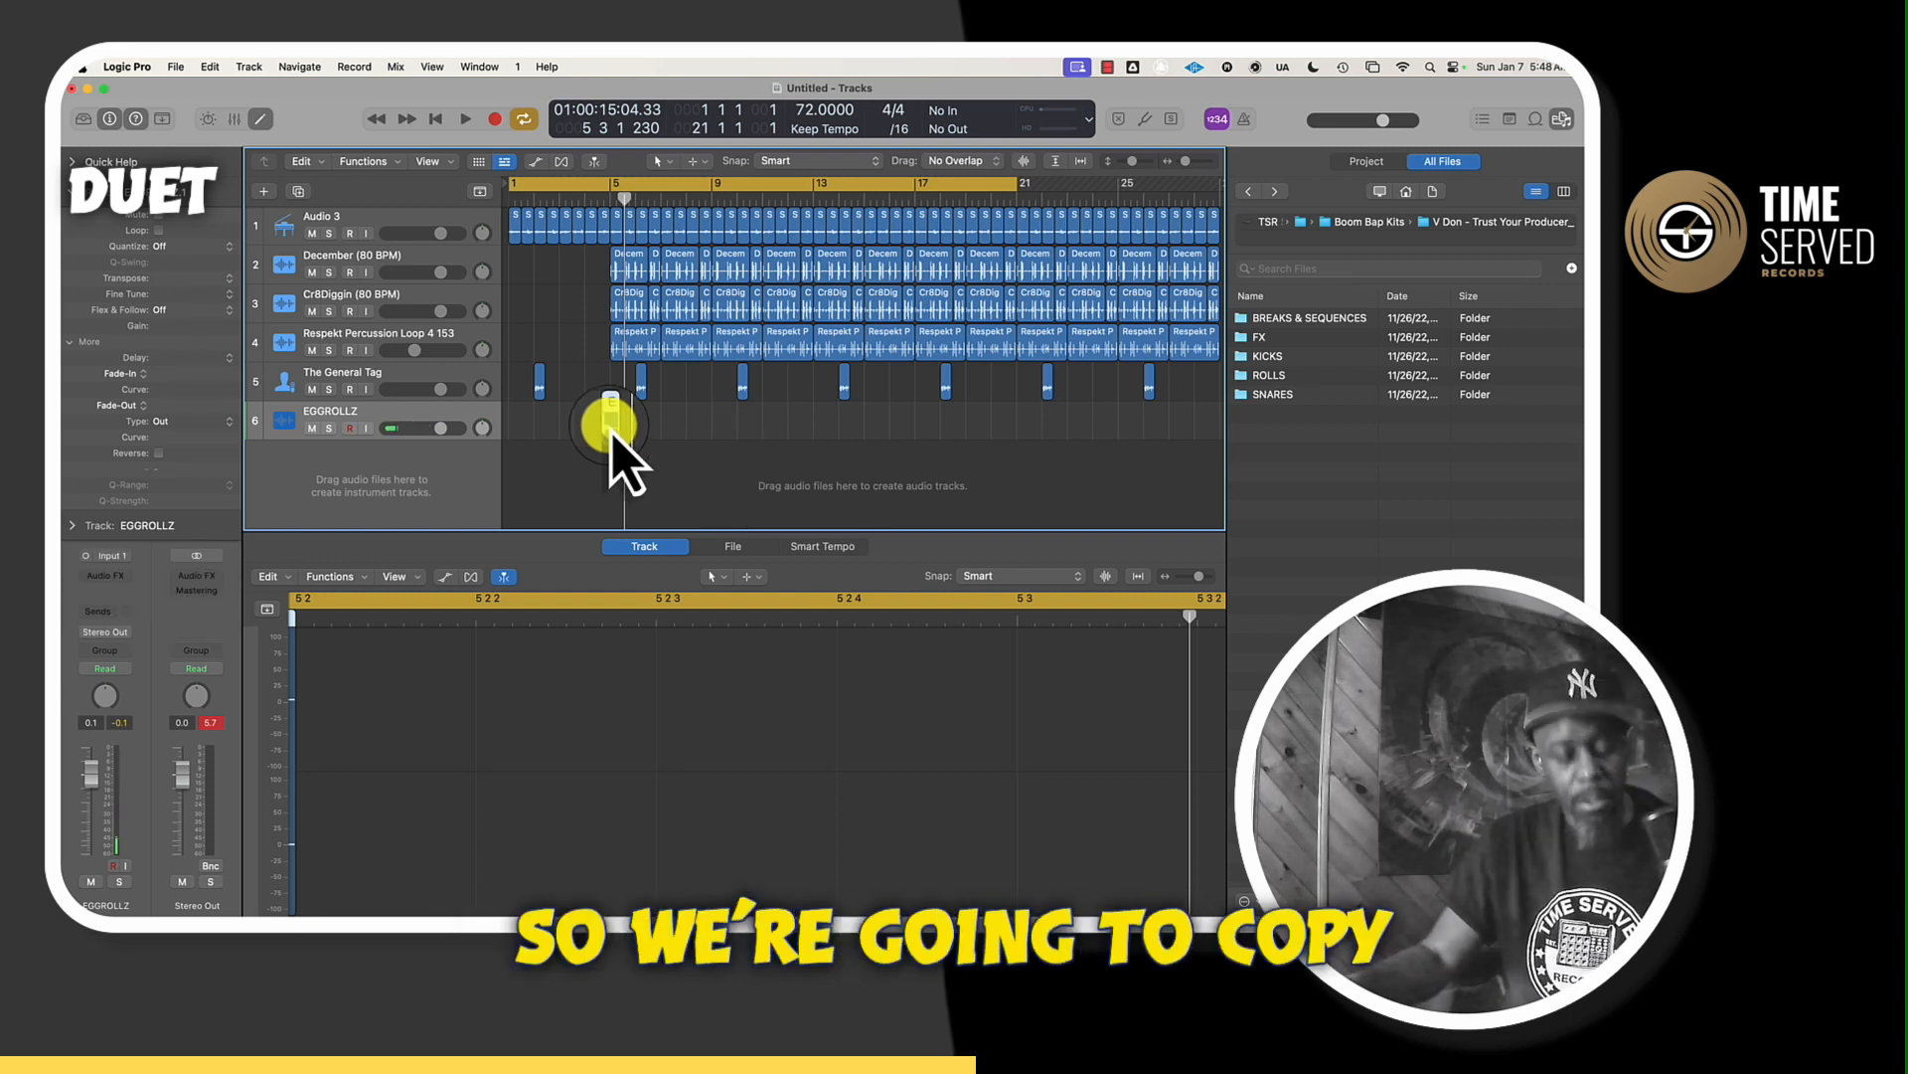
Step: Option-drag a copy of the EGGROLLZ roll to a later transition bar
left_click_drag(608, 424, 700, 423)
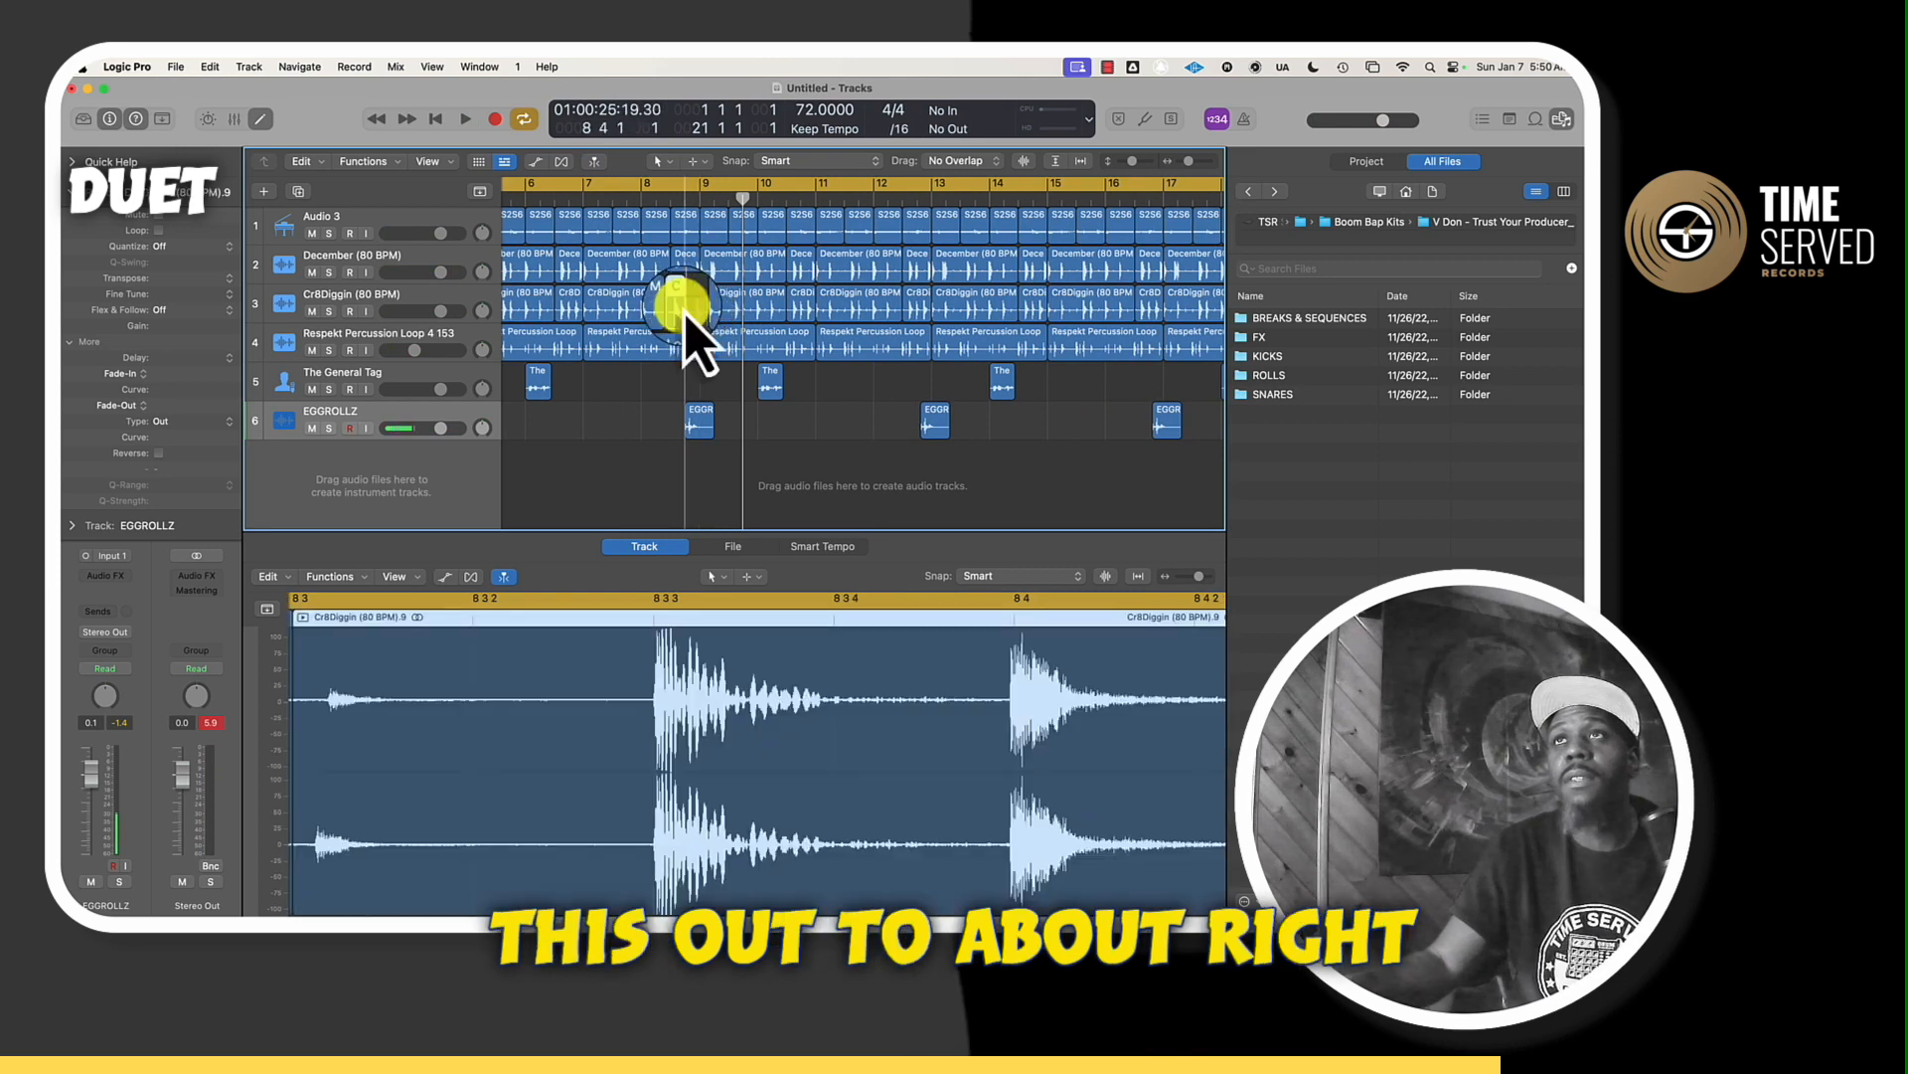
Step: Select the Cr8Diggin and December loops around bar 8 and set playback just before the hits
left_click(983, 308)
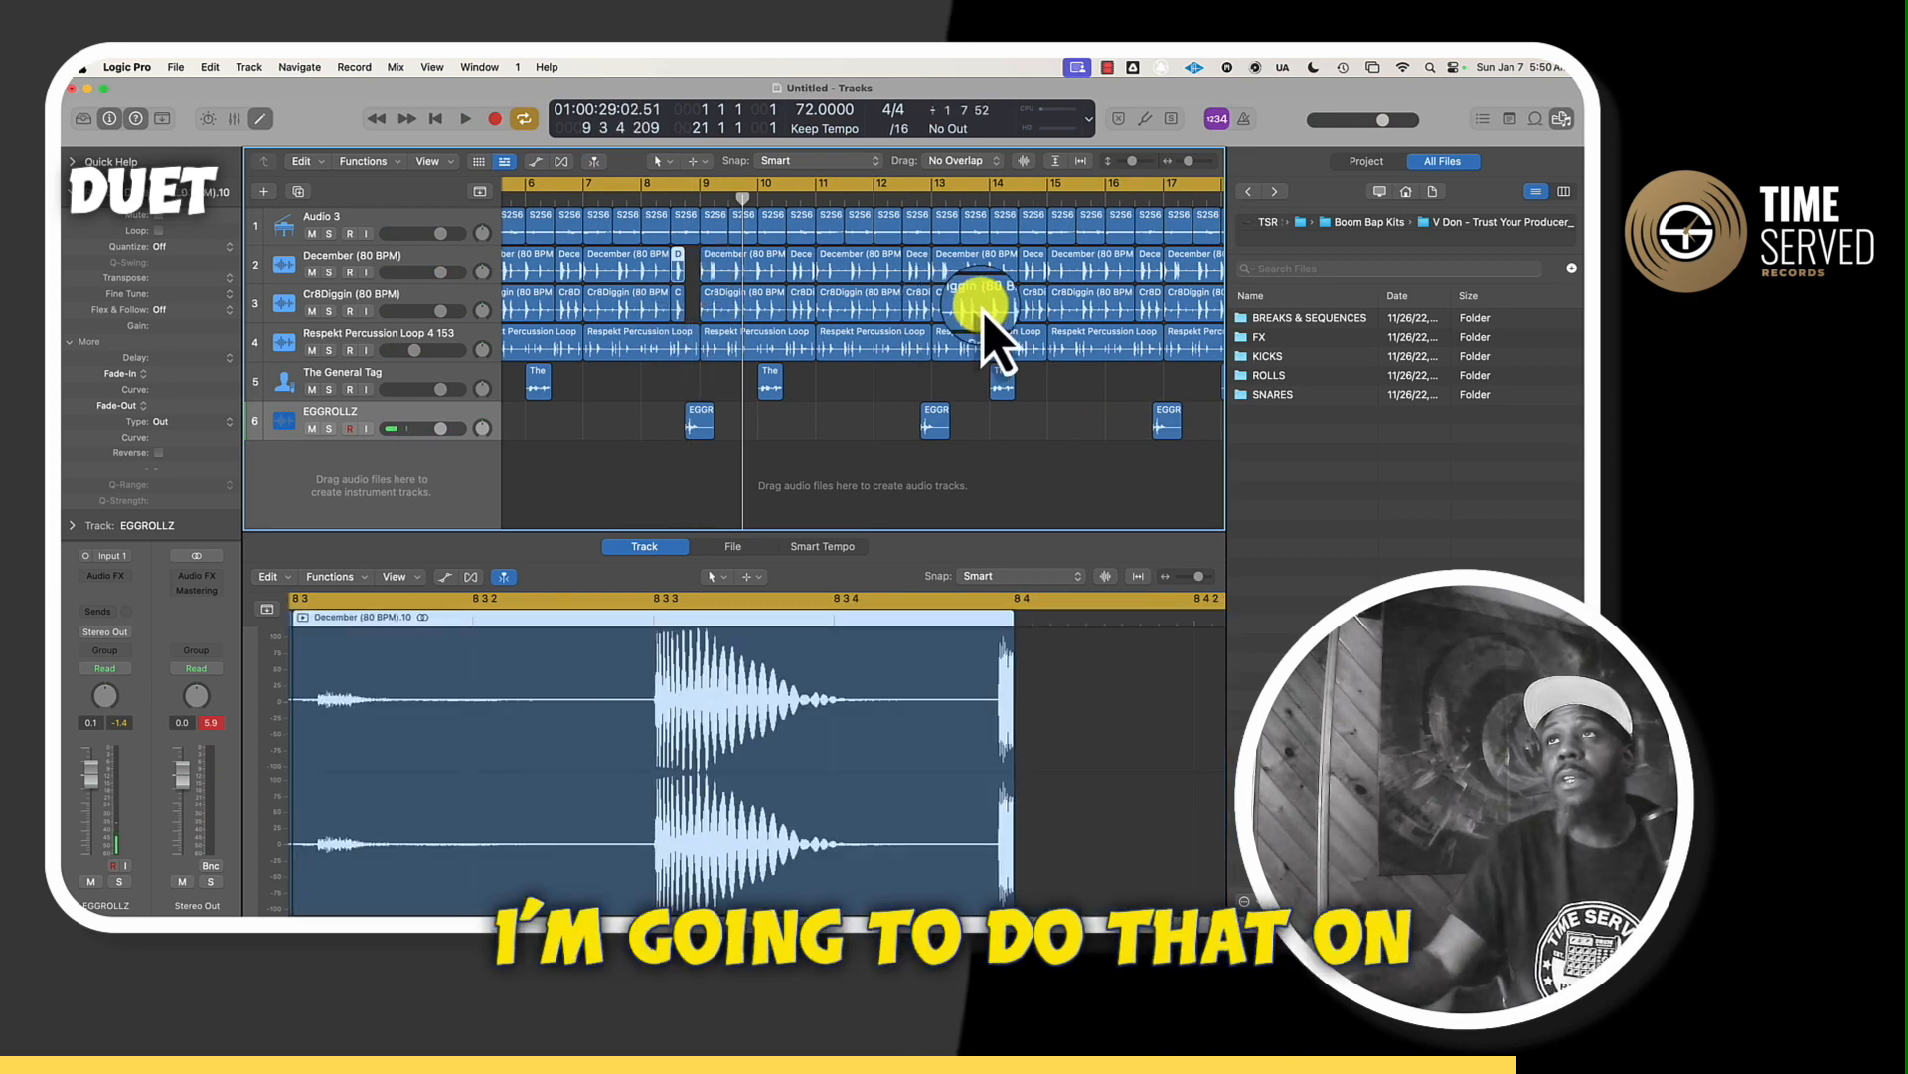
left_click(465, 118)
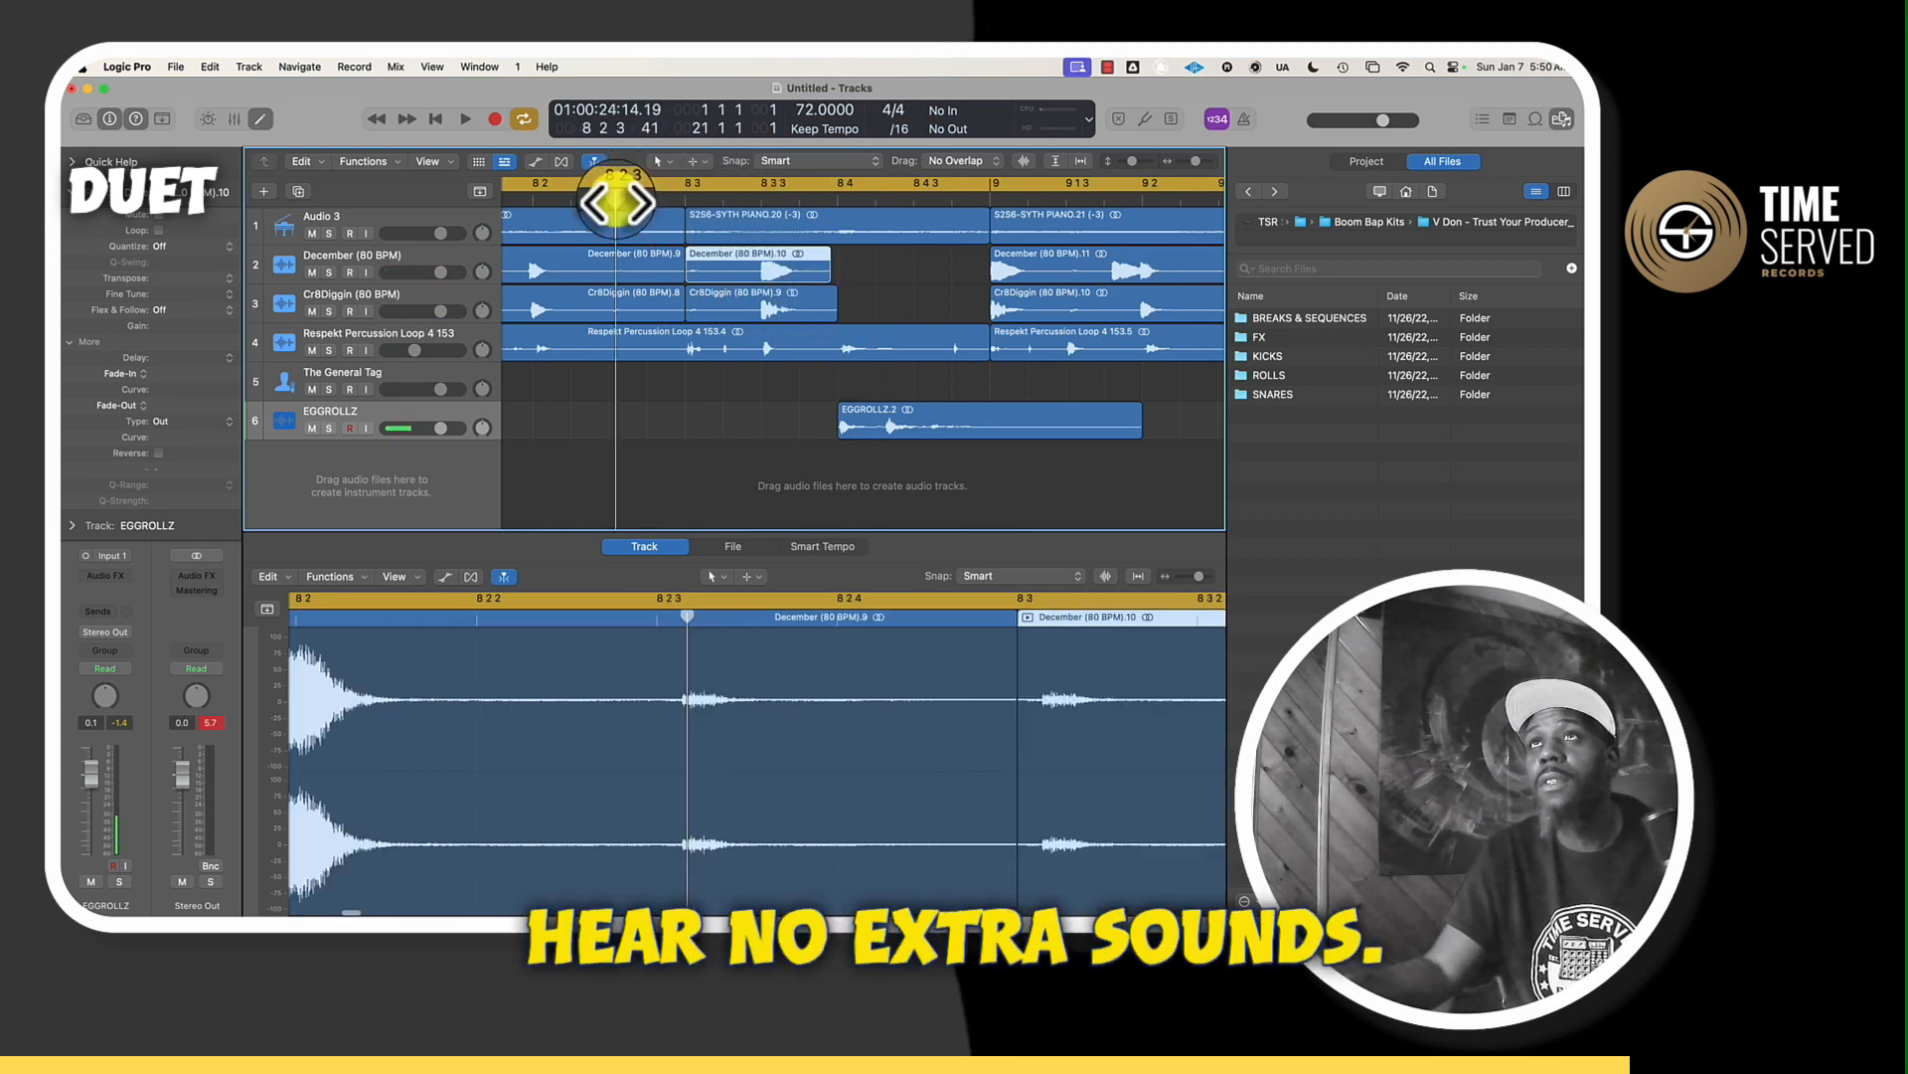
left_click(464, 118)
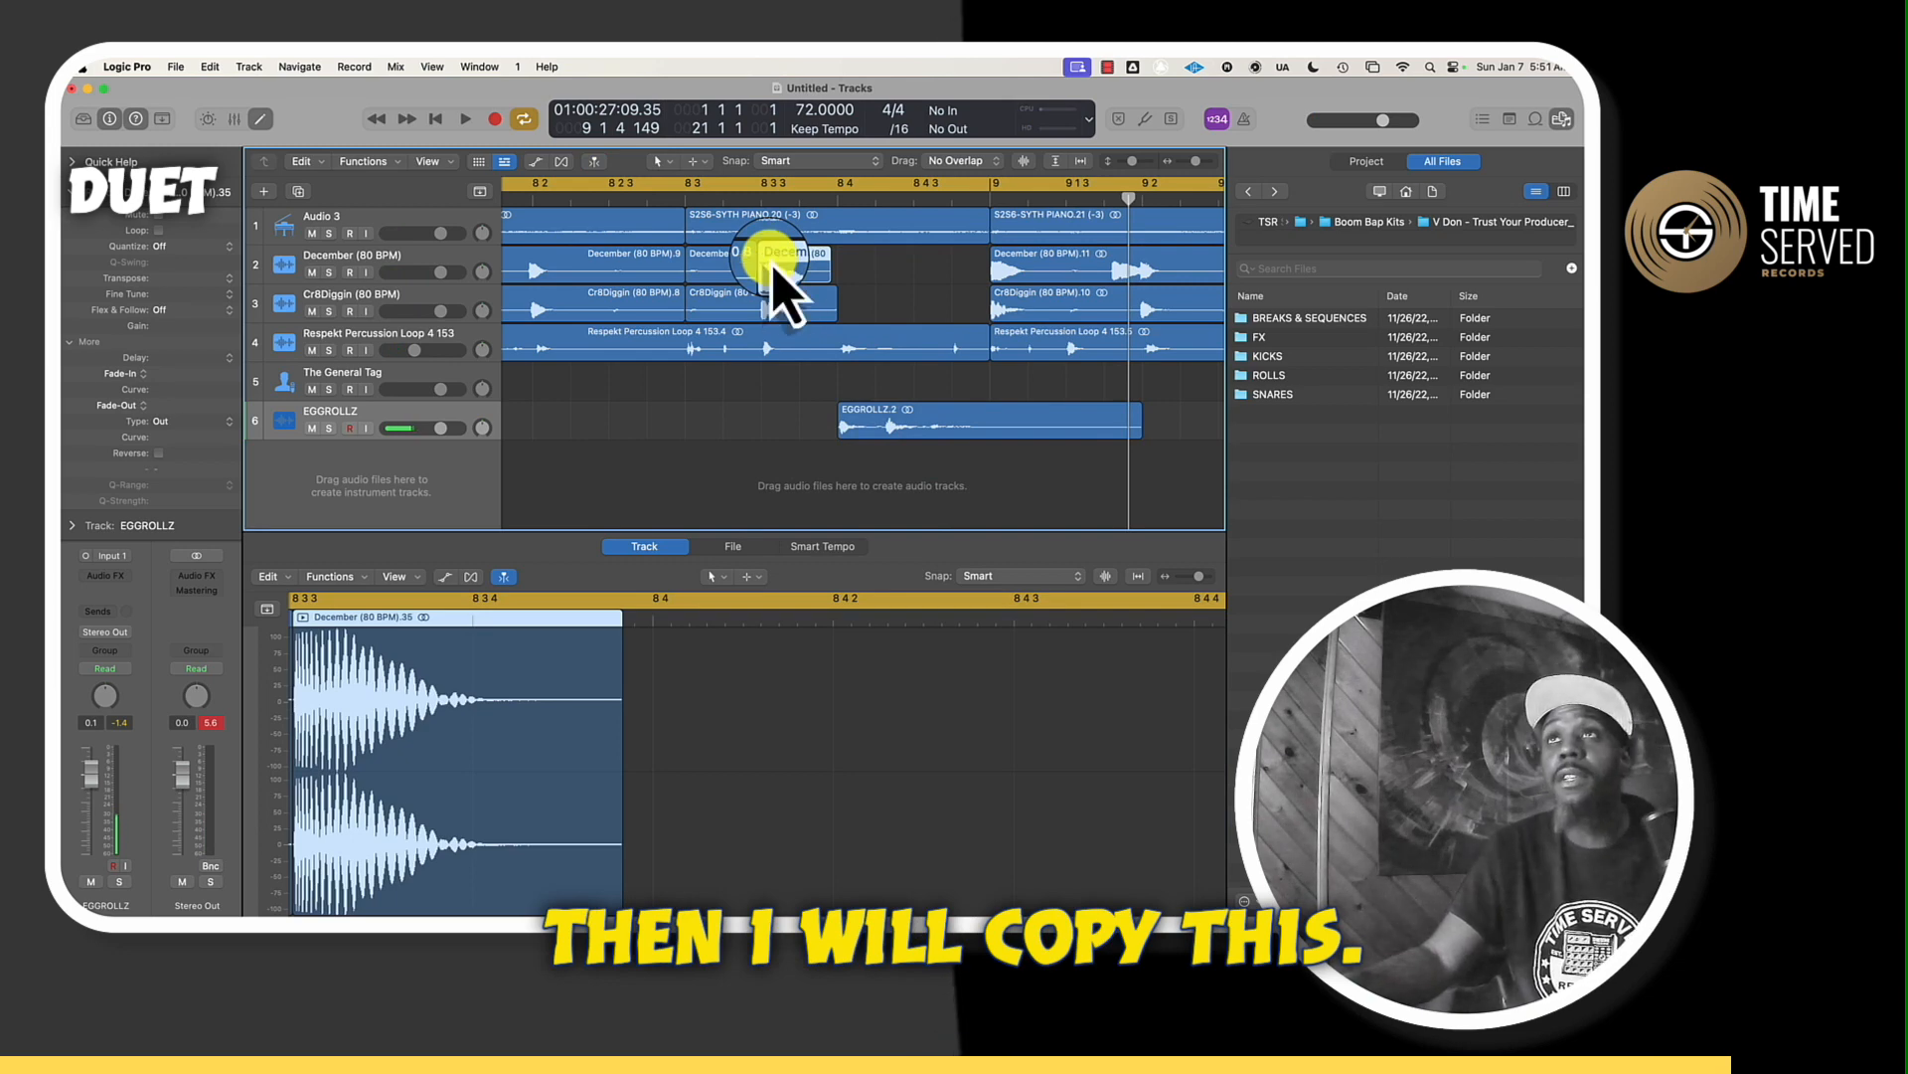
Step: Copy the December hit onto new track Audio 7 and play from just before it
left_click_drag(765, 262, 809, 419)
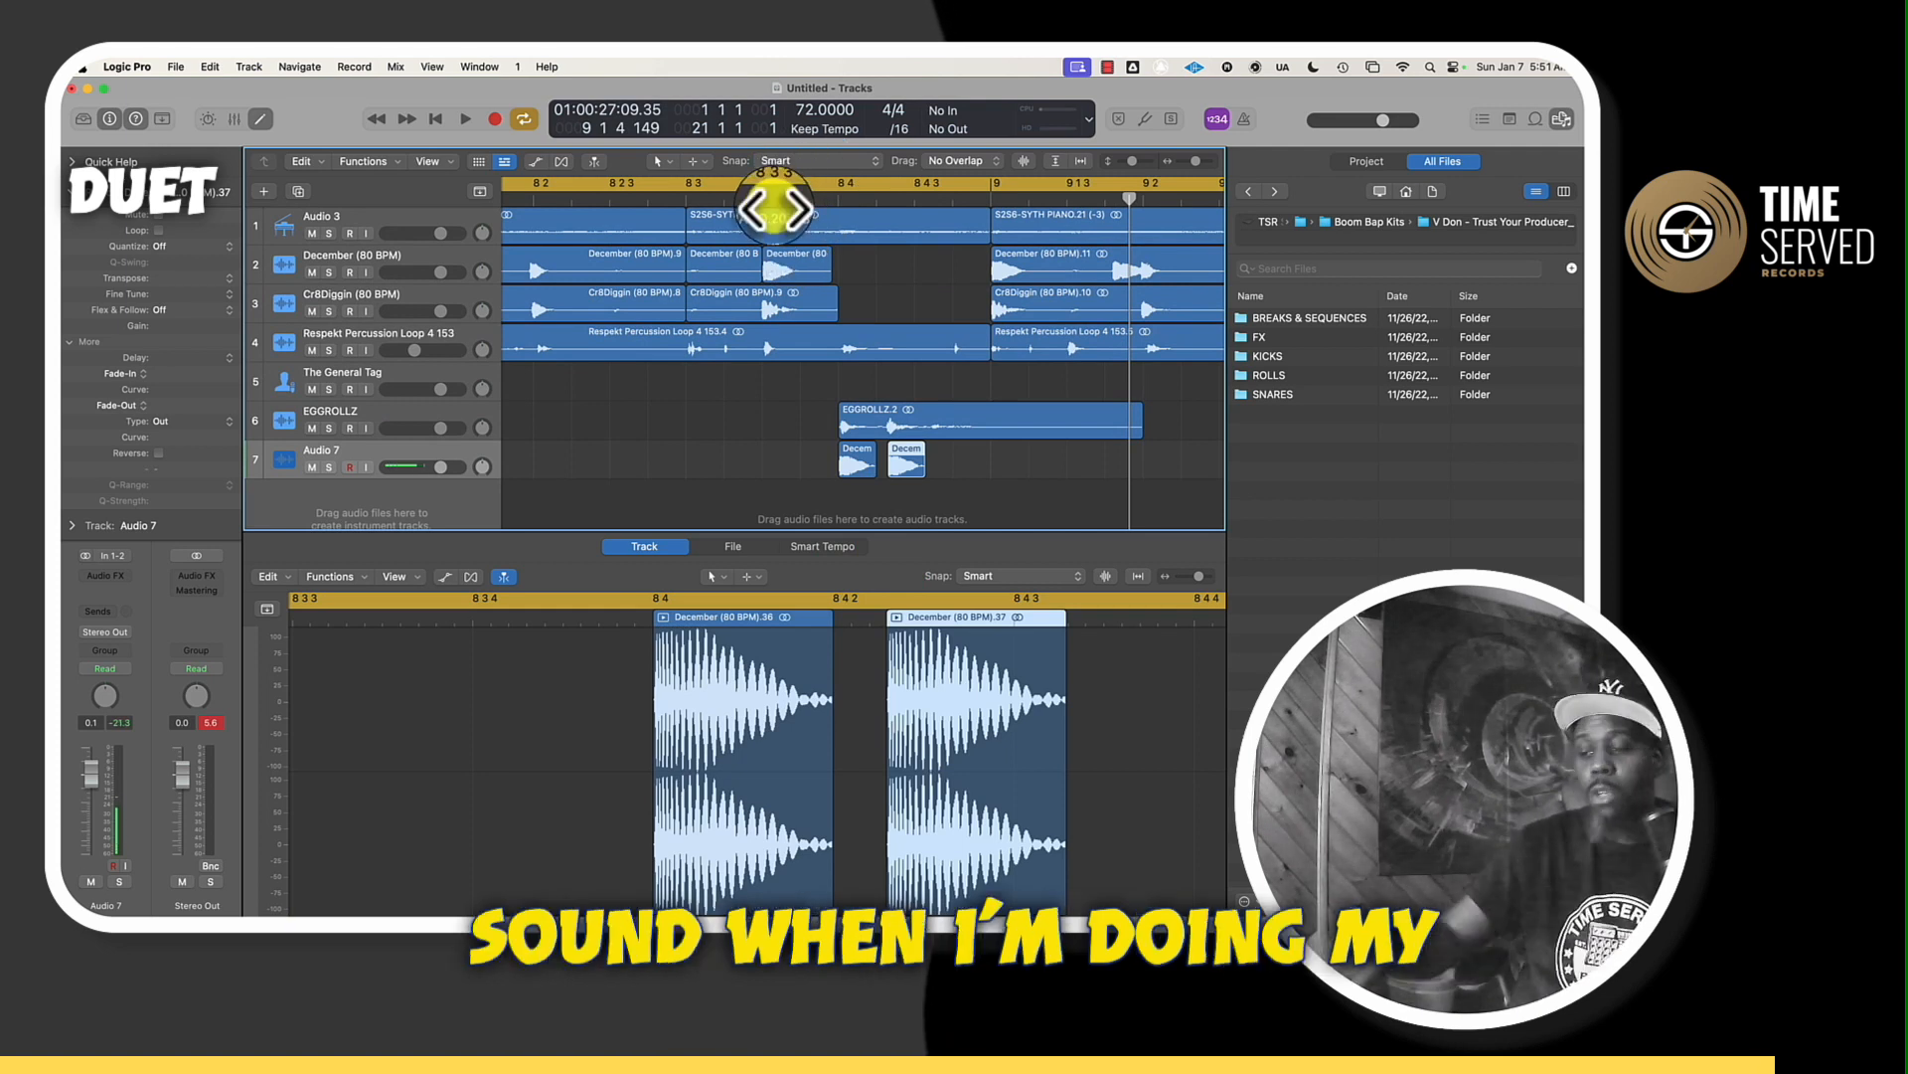
left_click(465, 118)
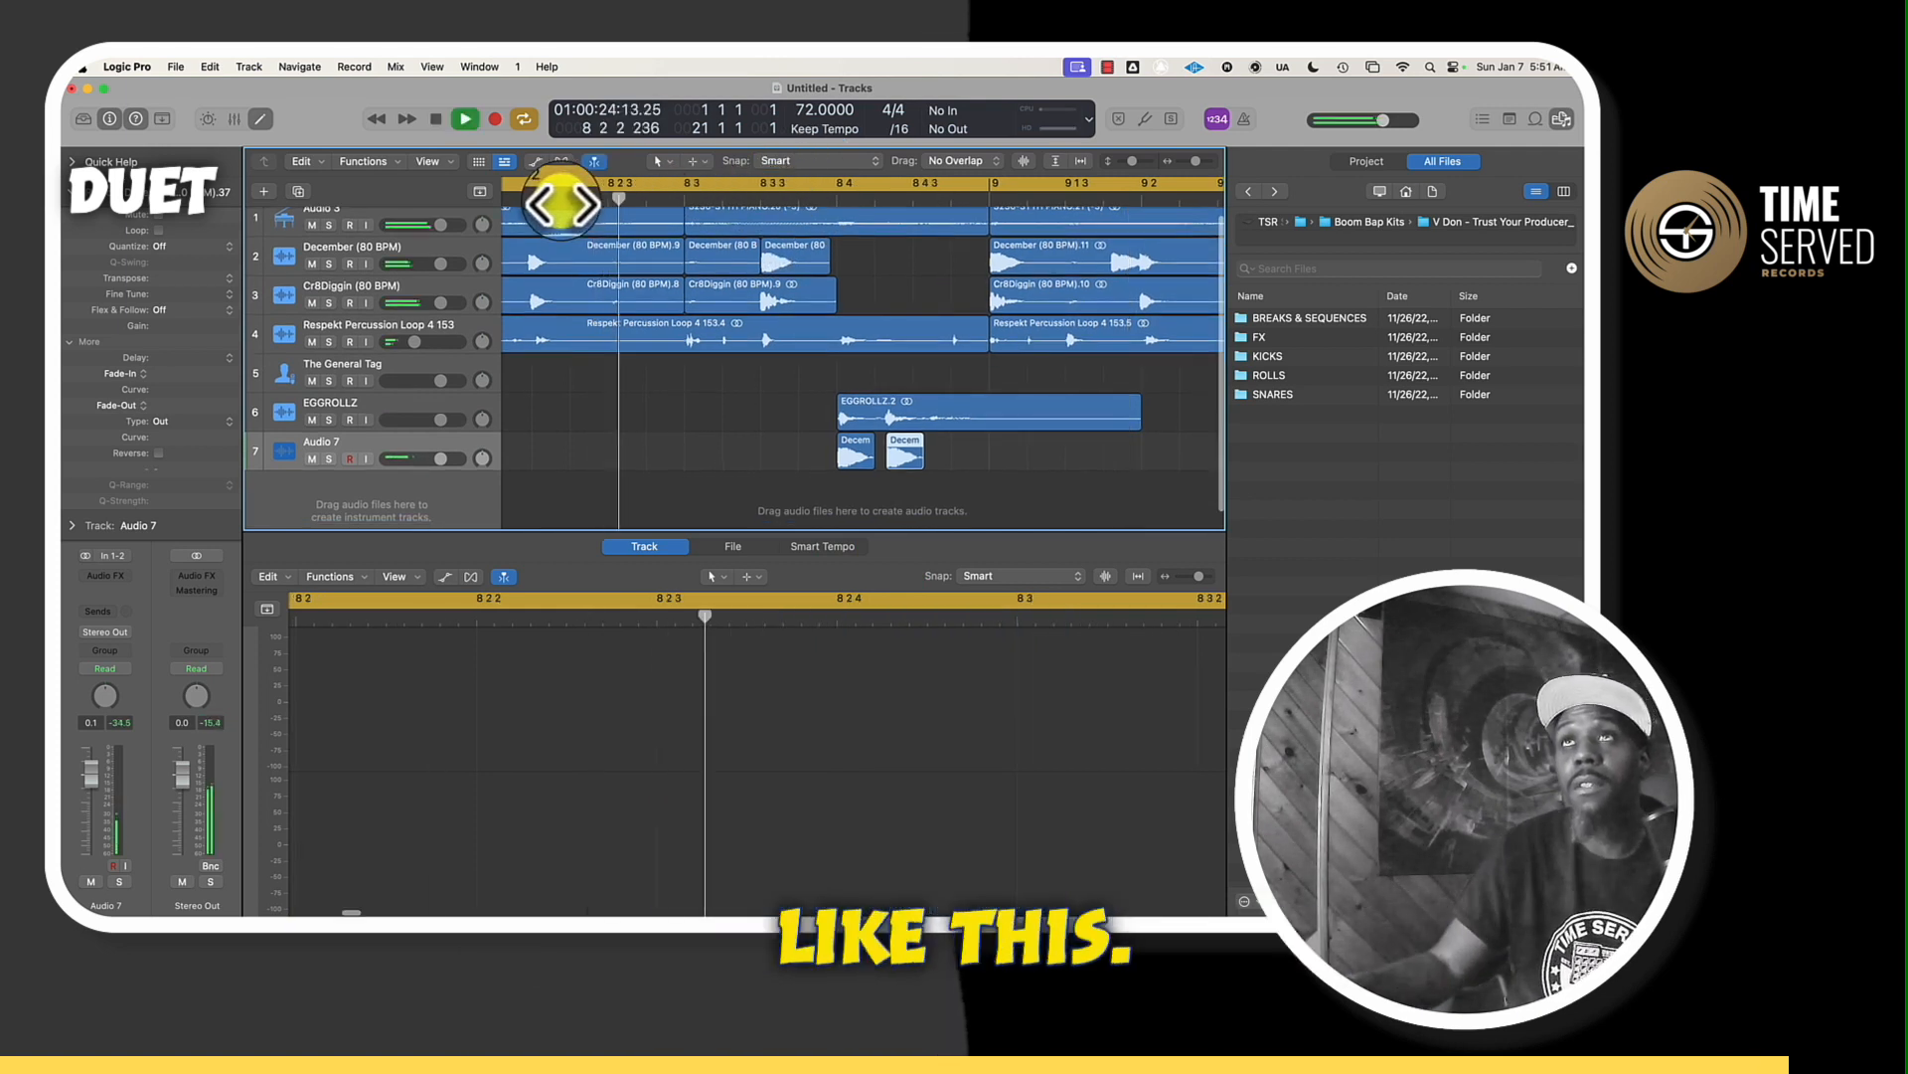